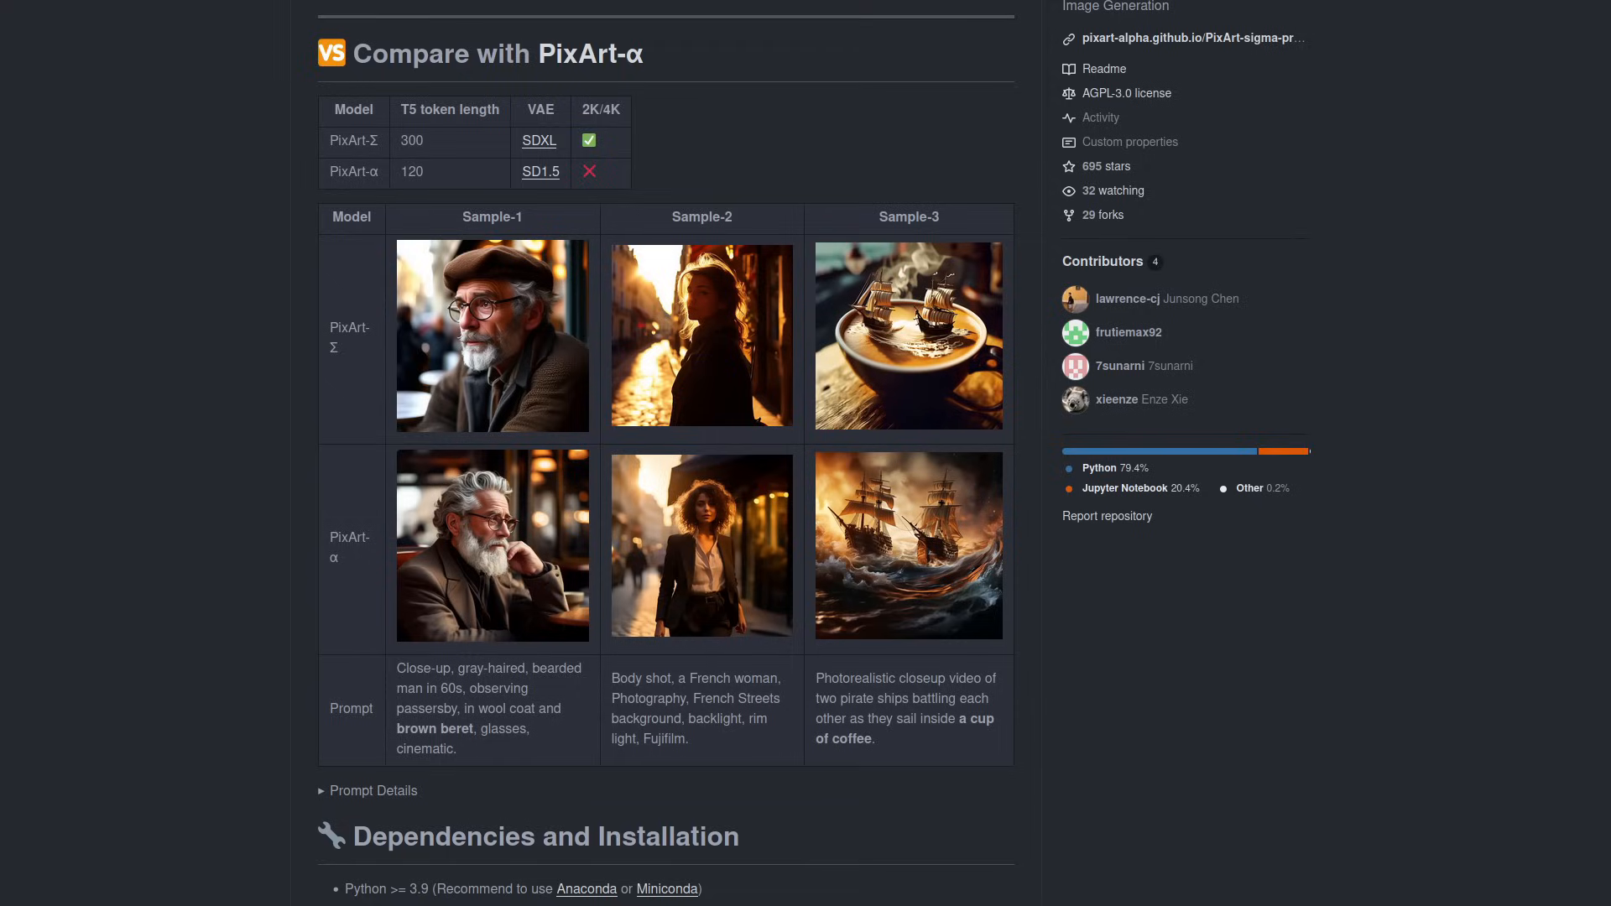
Scroll the PixArt-Sigma README comparison table down toward the Hugging Face demo badge.
{"action": "scroll", "scroll_direction": "down", "scroll_amount": 3}
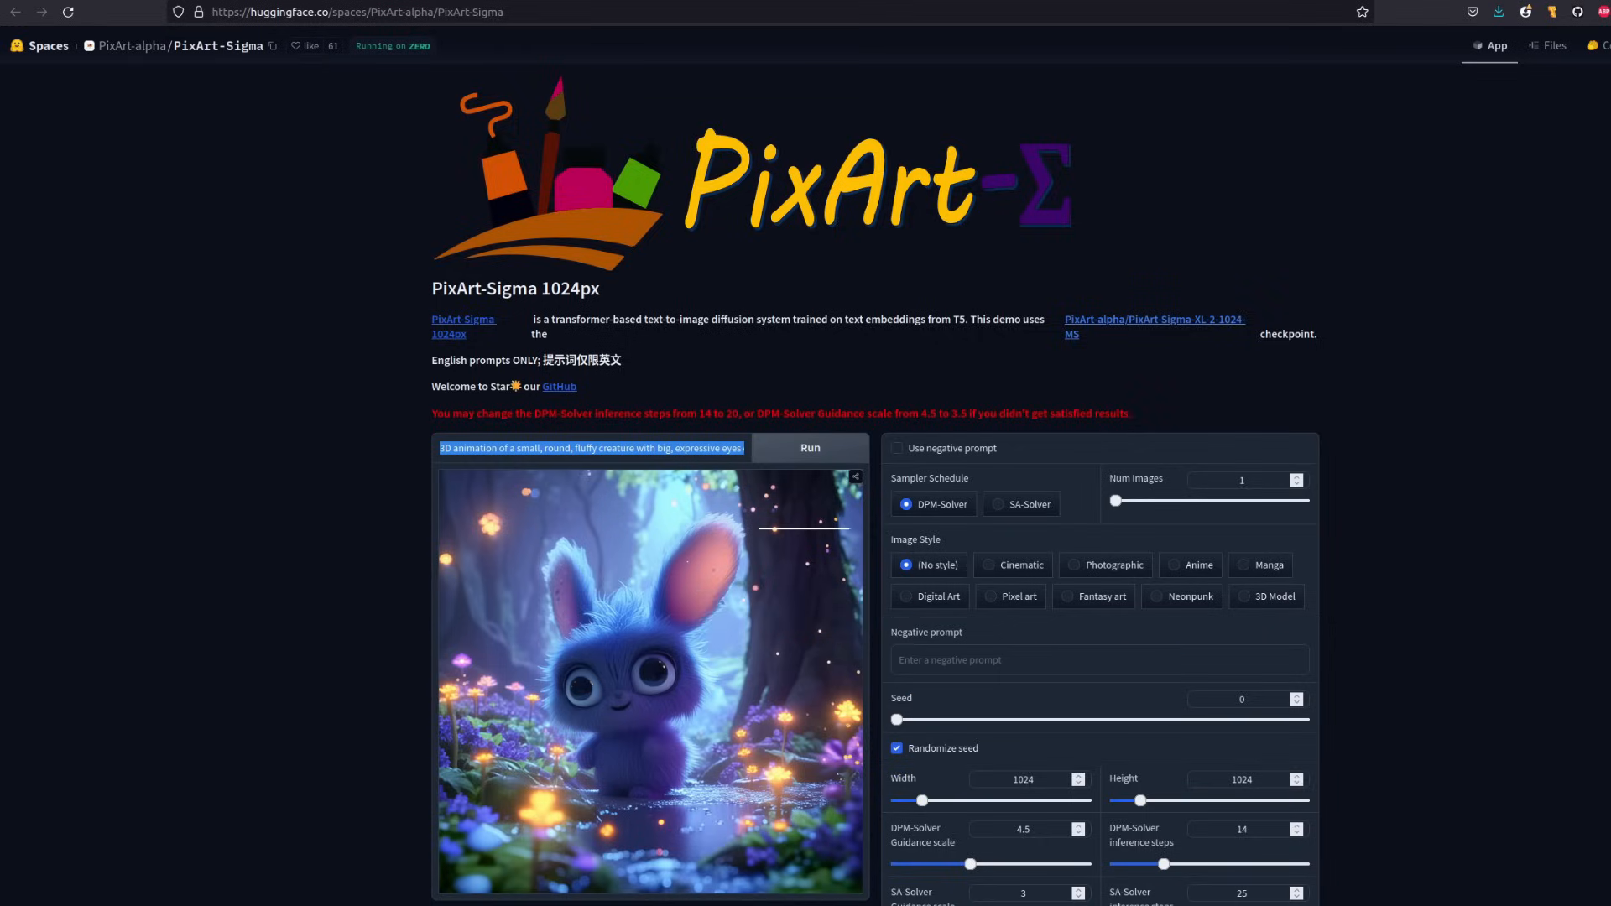
Scroll through the PixArt-Sigma Hugging Face demo page.
{"action": "scroll", "scroll_direction": "down", "scroll_amount": 3}
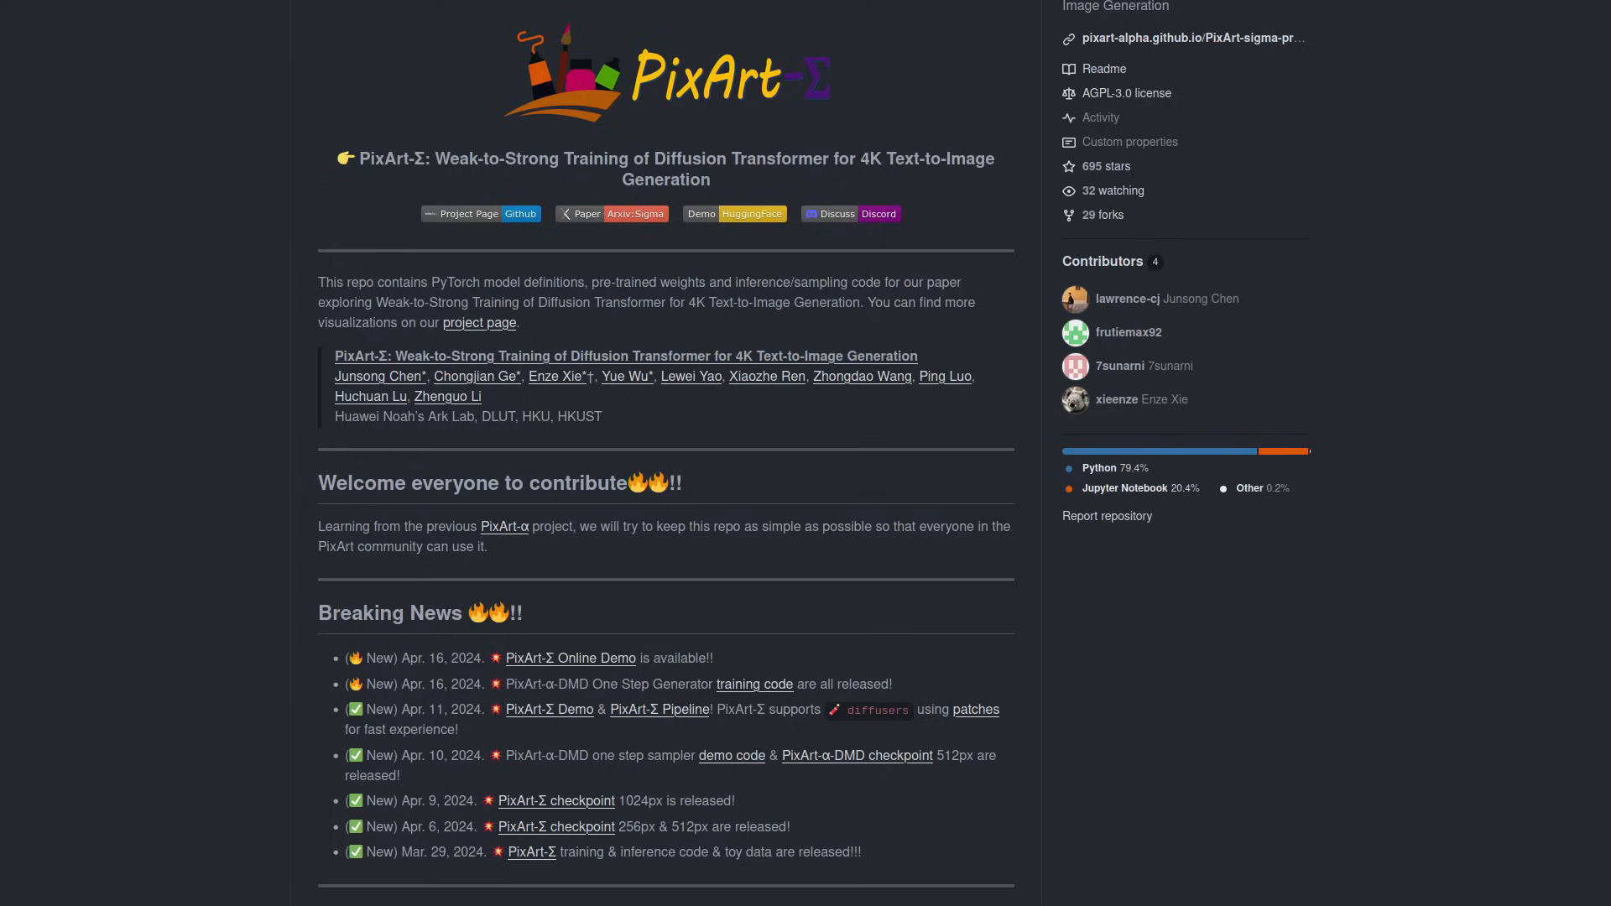
{"action": "scroll", "scroll_direction": "down", "scroll_amount": 3}
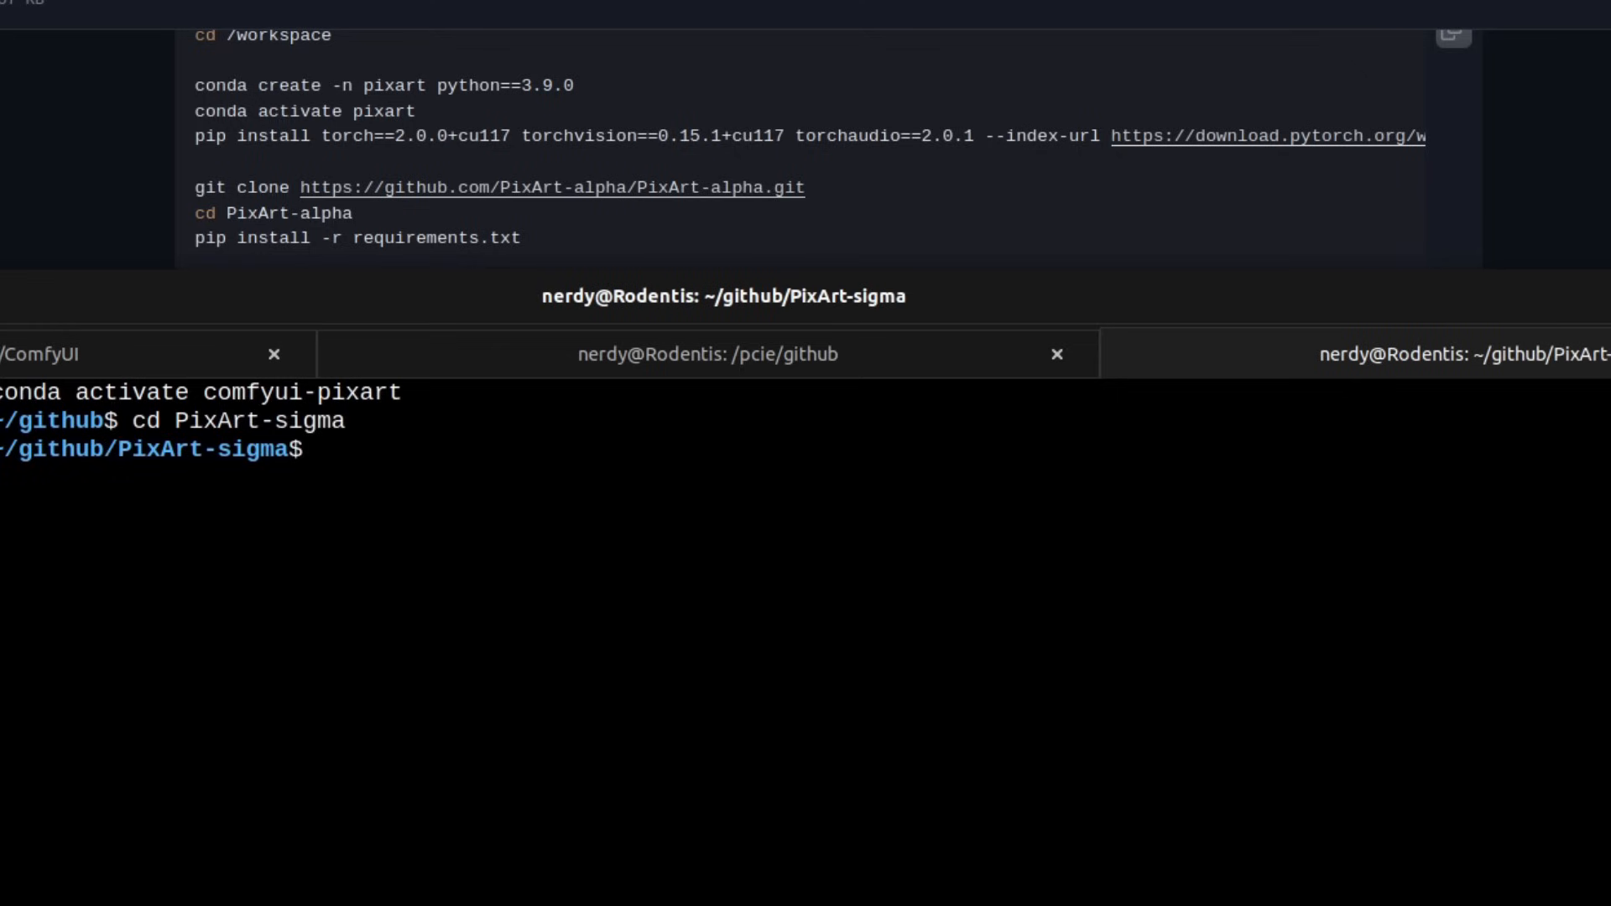
Install the PixArt-sigma dependencies with 'pip install -r requirements.txt' in the terminal.
{"action": "type", "text": "pip install -r requirements.txt"}
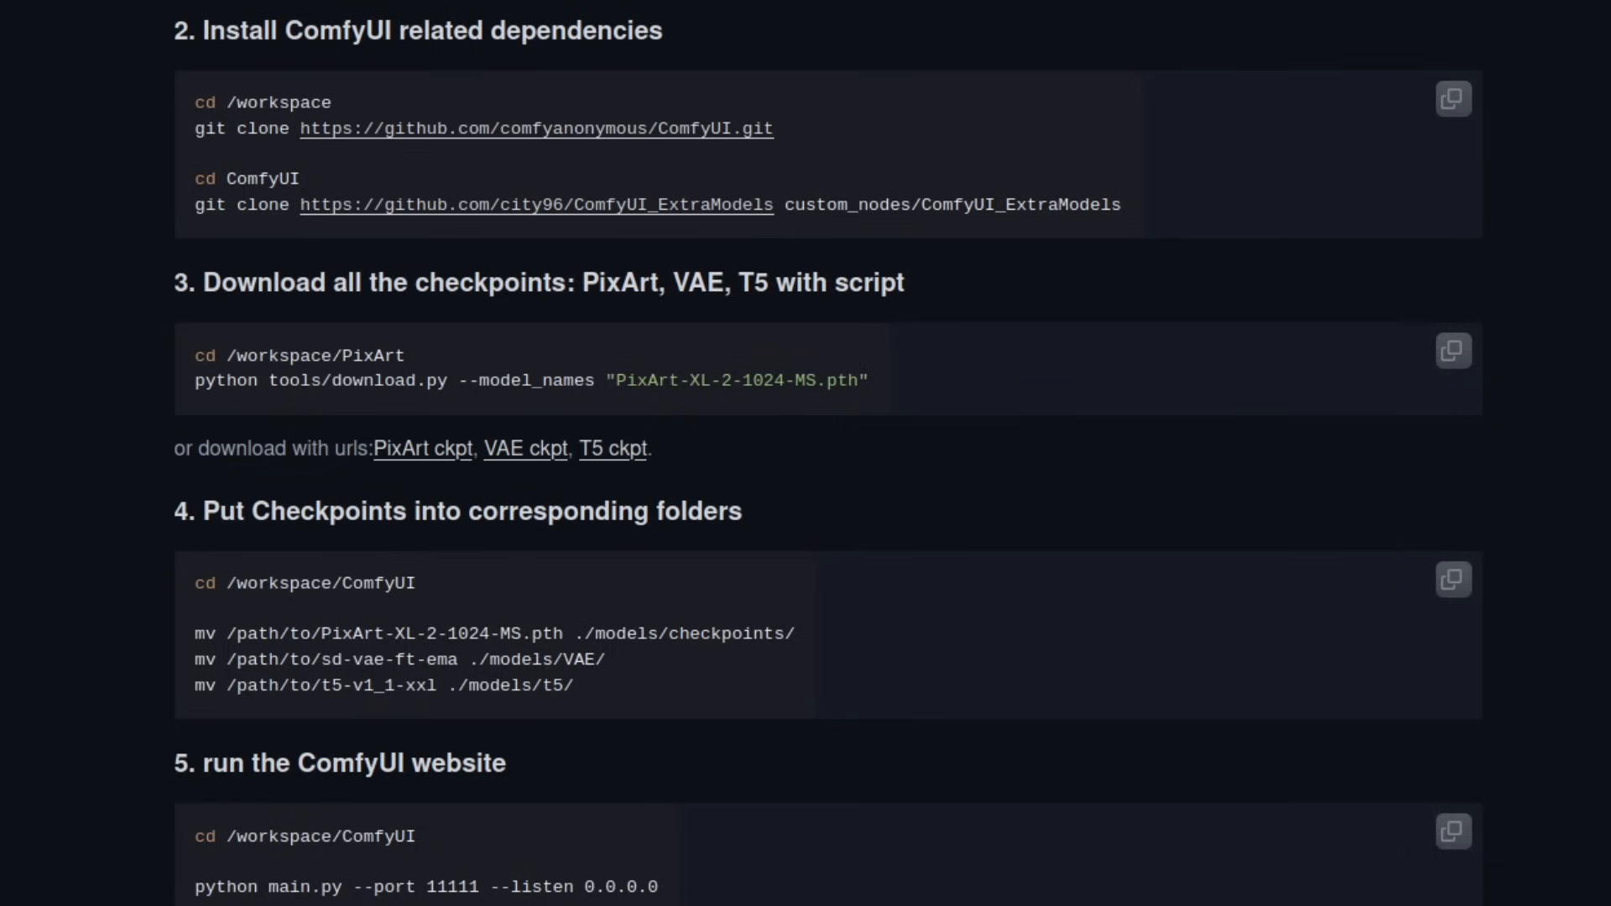
Search custom nodes for 'Extra Models' and open Extra Models for ComfyUI's GitHub page.
{"action": "left_click", "coordinate": [1468, 104]}
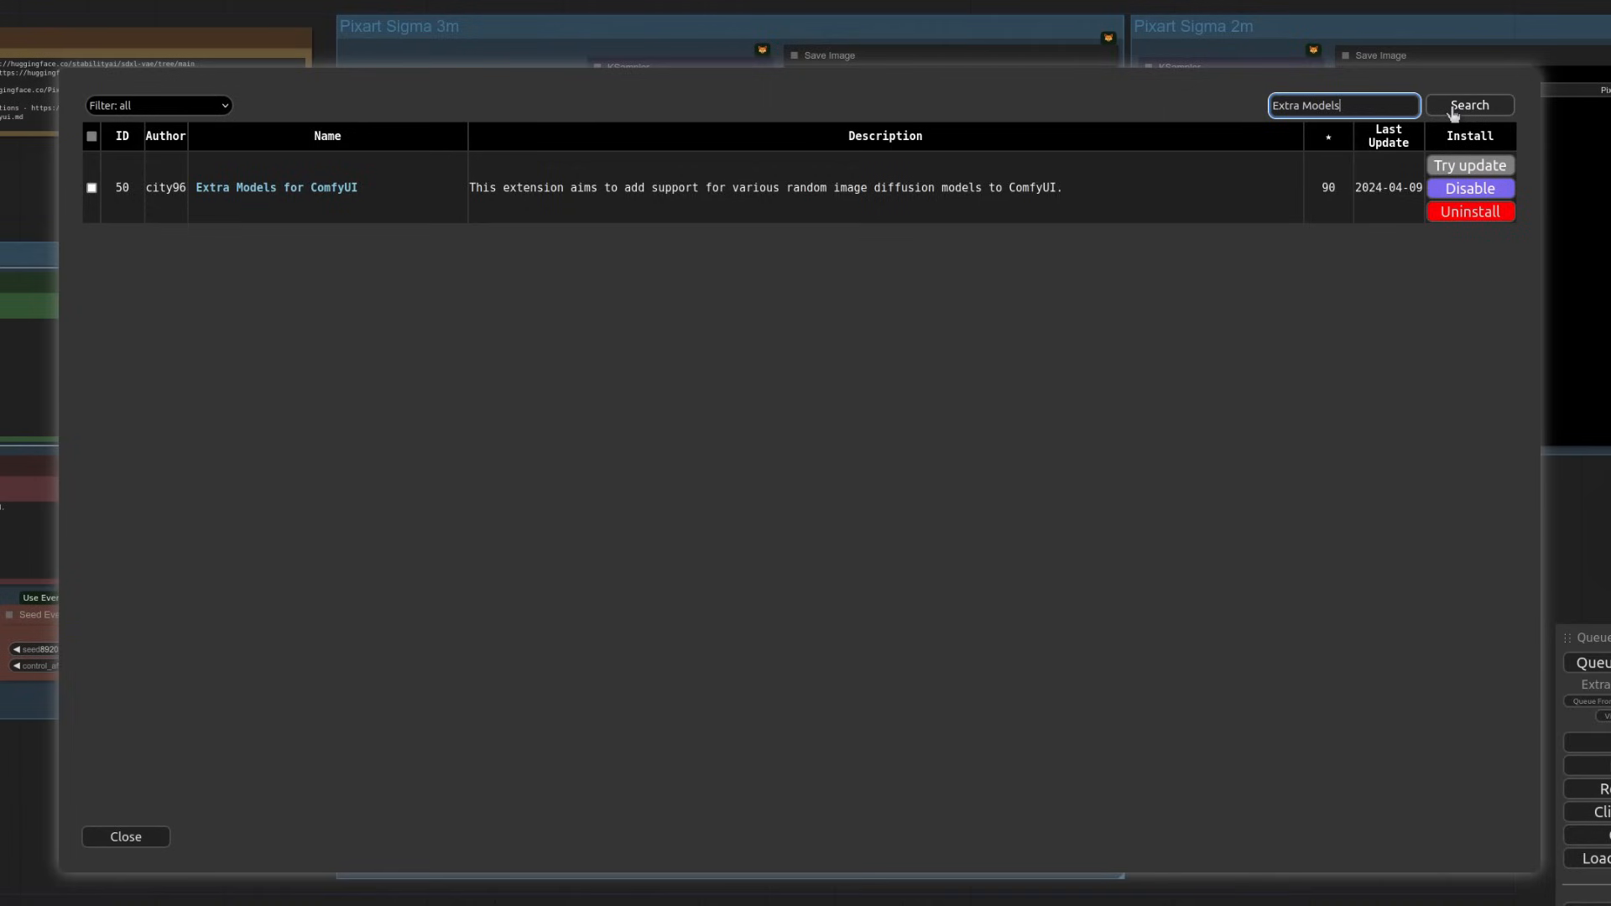
{"action": "left_click", "coordinate": [275, 187]}
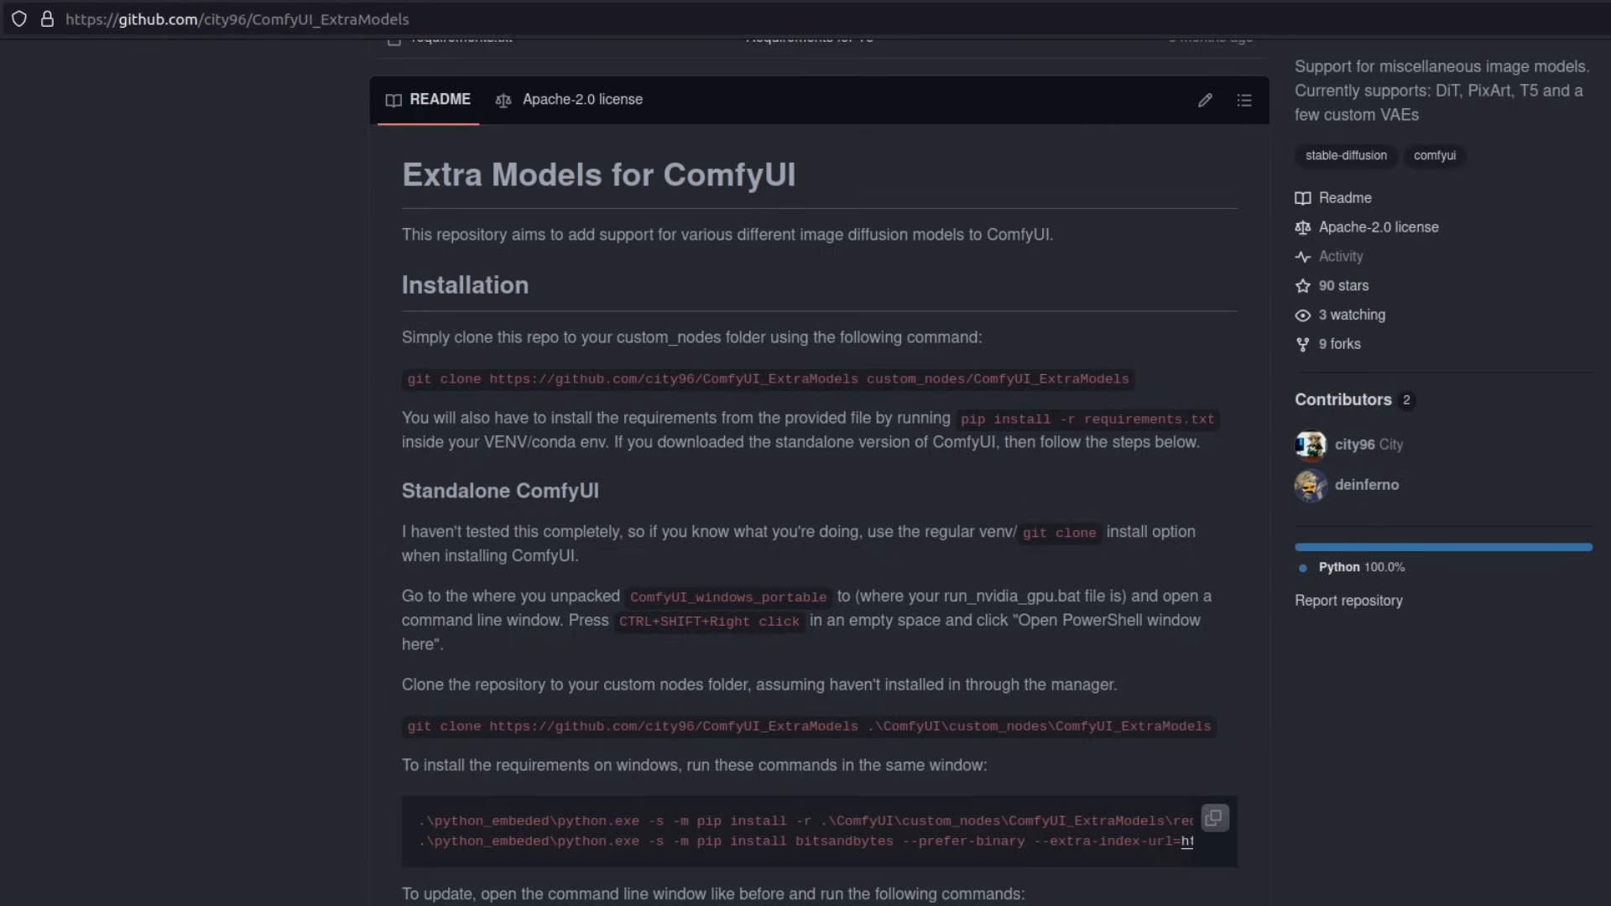
{"action": "scroll", "scroll_direction": "down", "scroll_amount": 3}
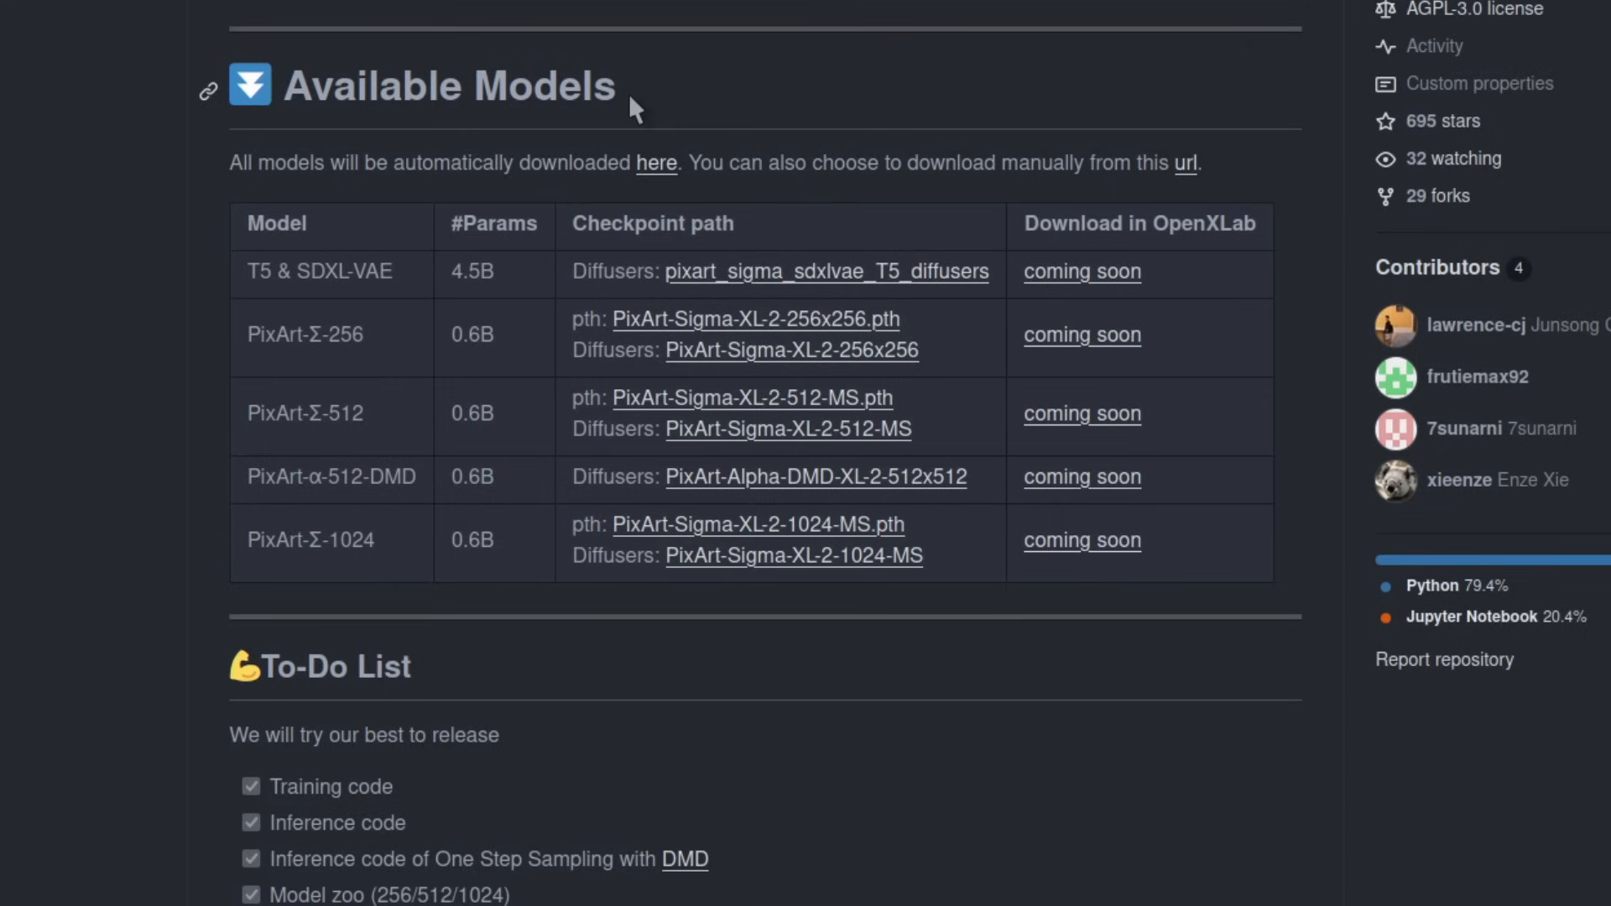
{"action": "mouse_move", "coordinate": [216, 298]}
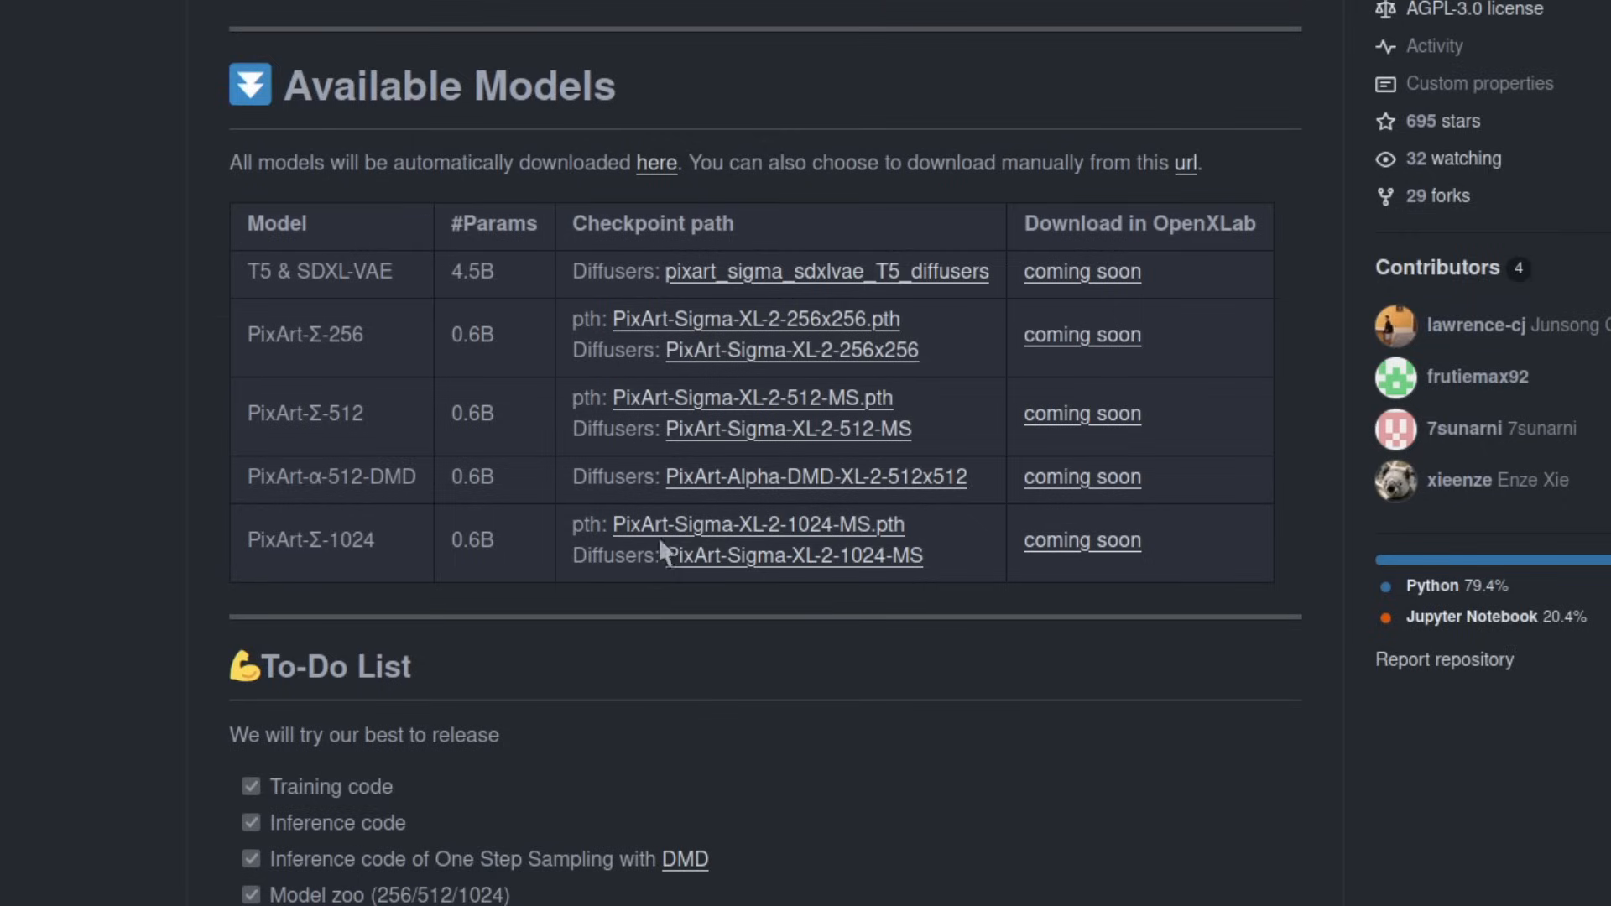
{"action": "mouse_move", "coordinate": [737, 553]}
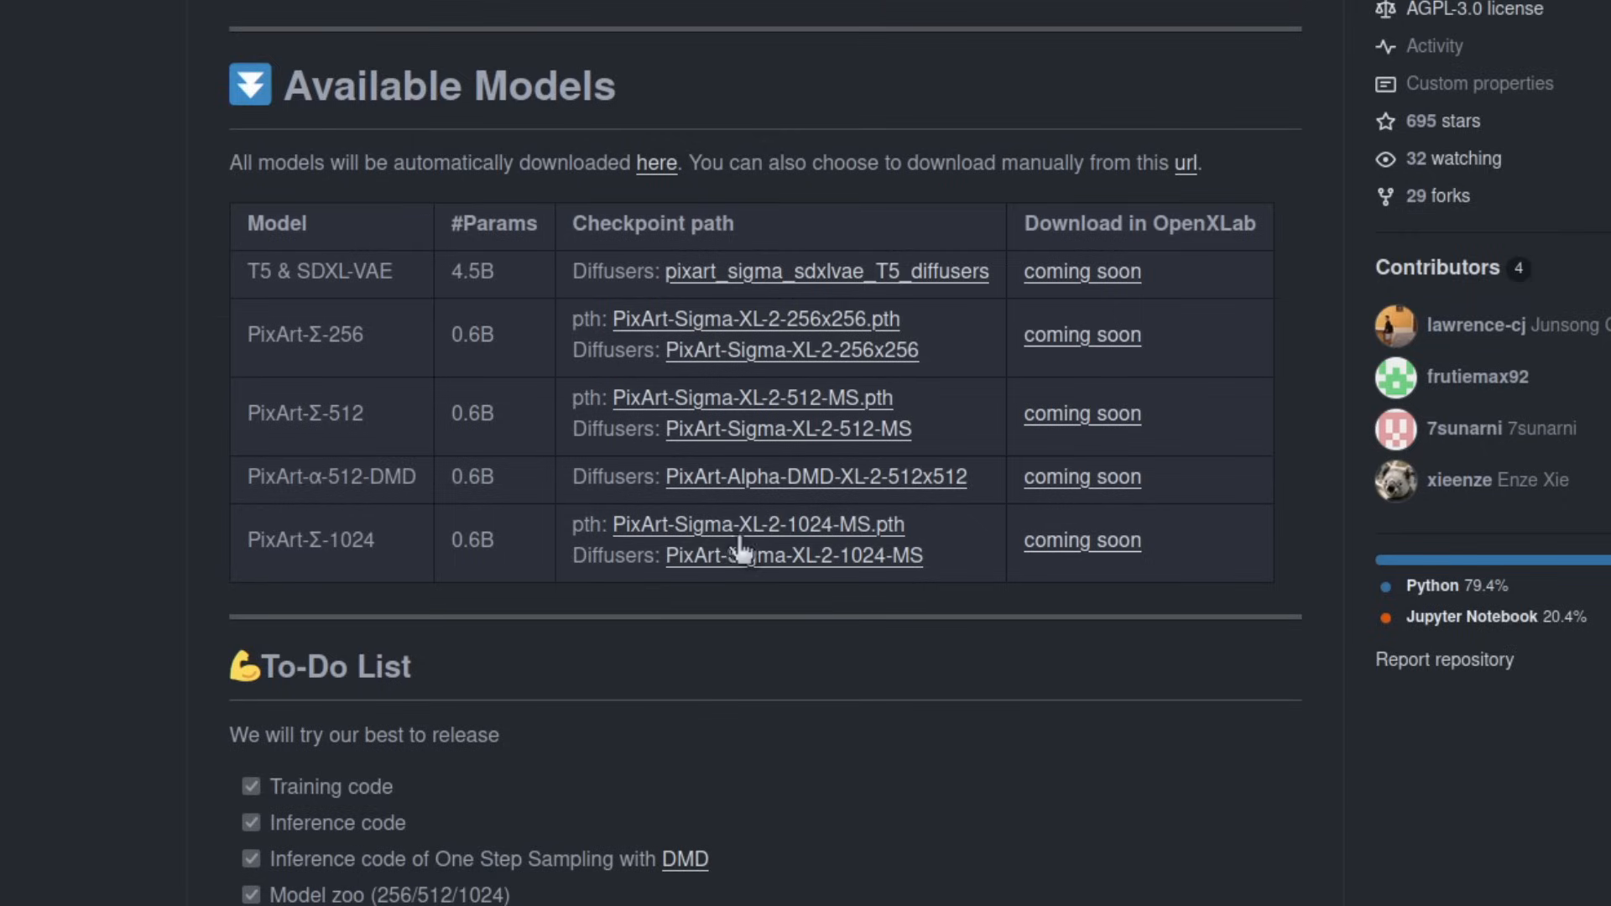
{"action": "scroll", "scroll_direction": "down", "scroll_amount": 3}
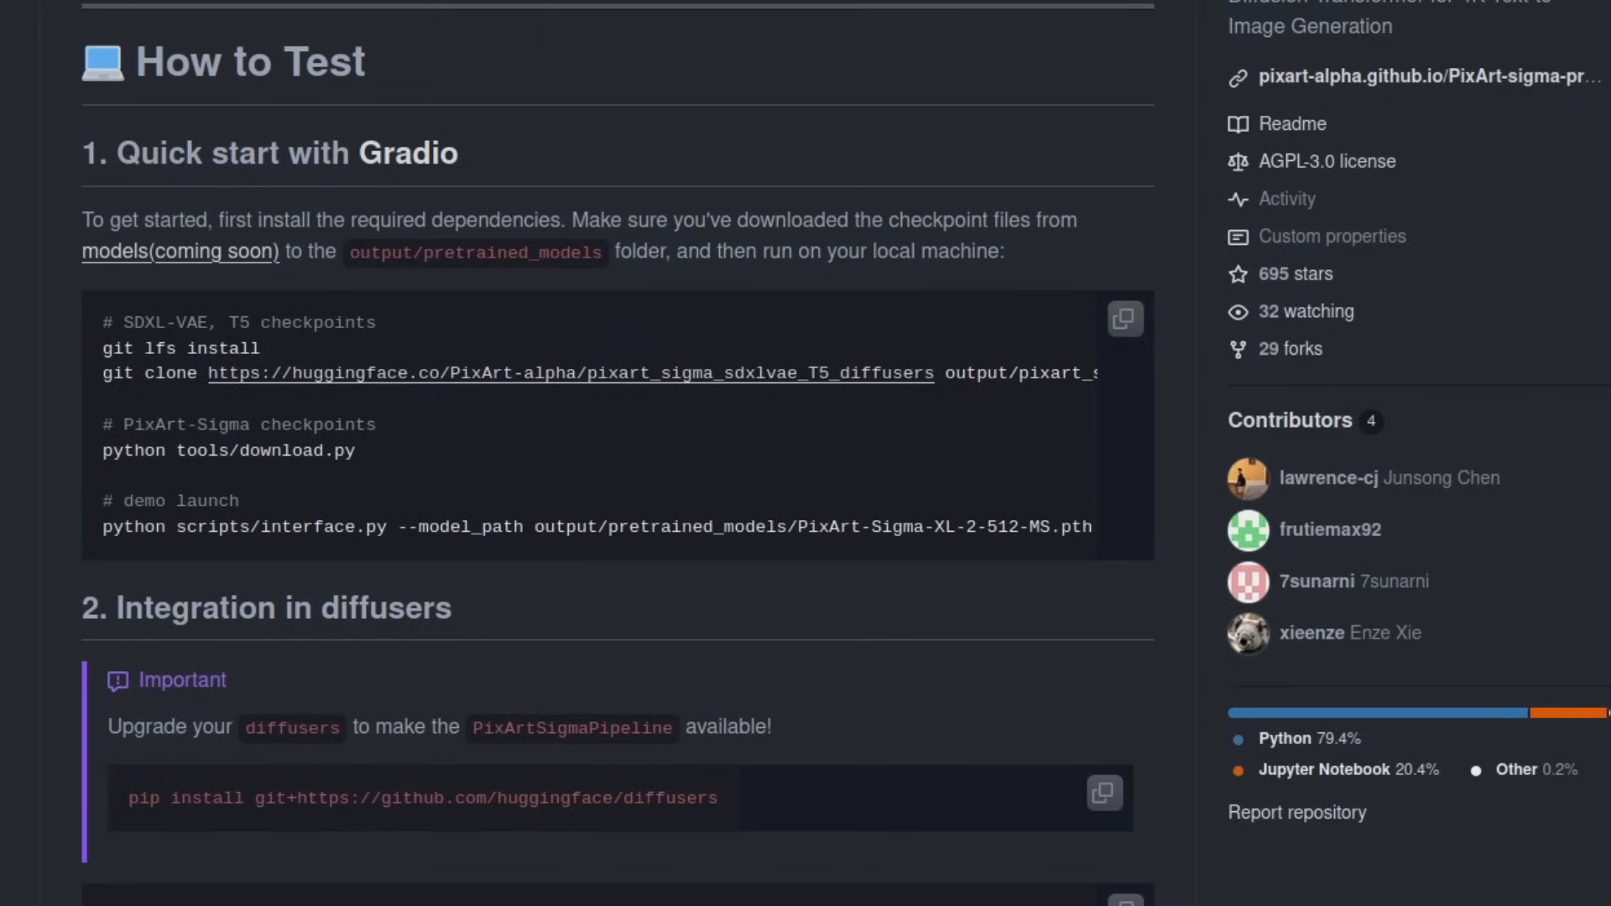
{"action": "scroll", "scroll_direction": "down", "scroll_amount": 3}
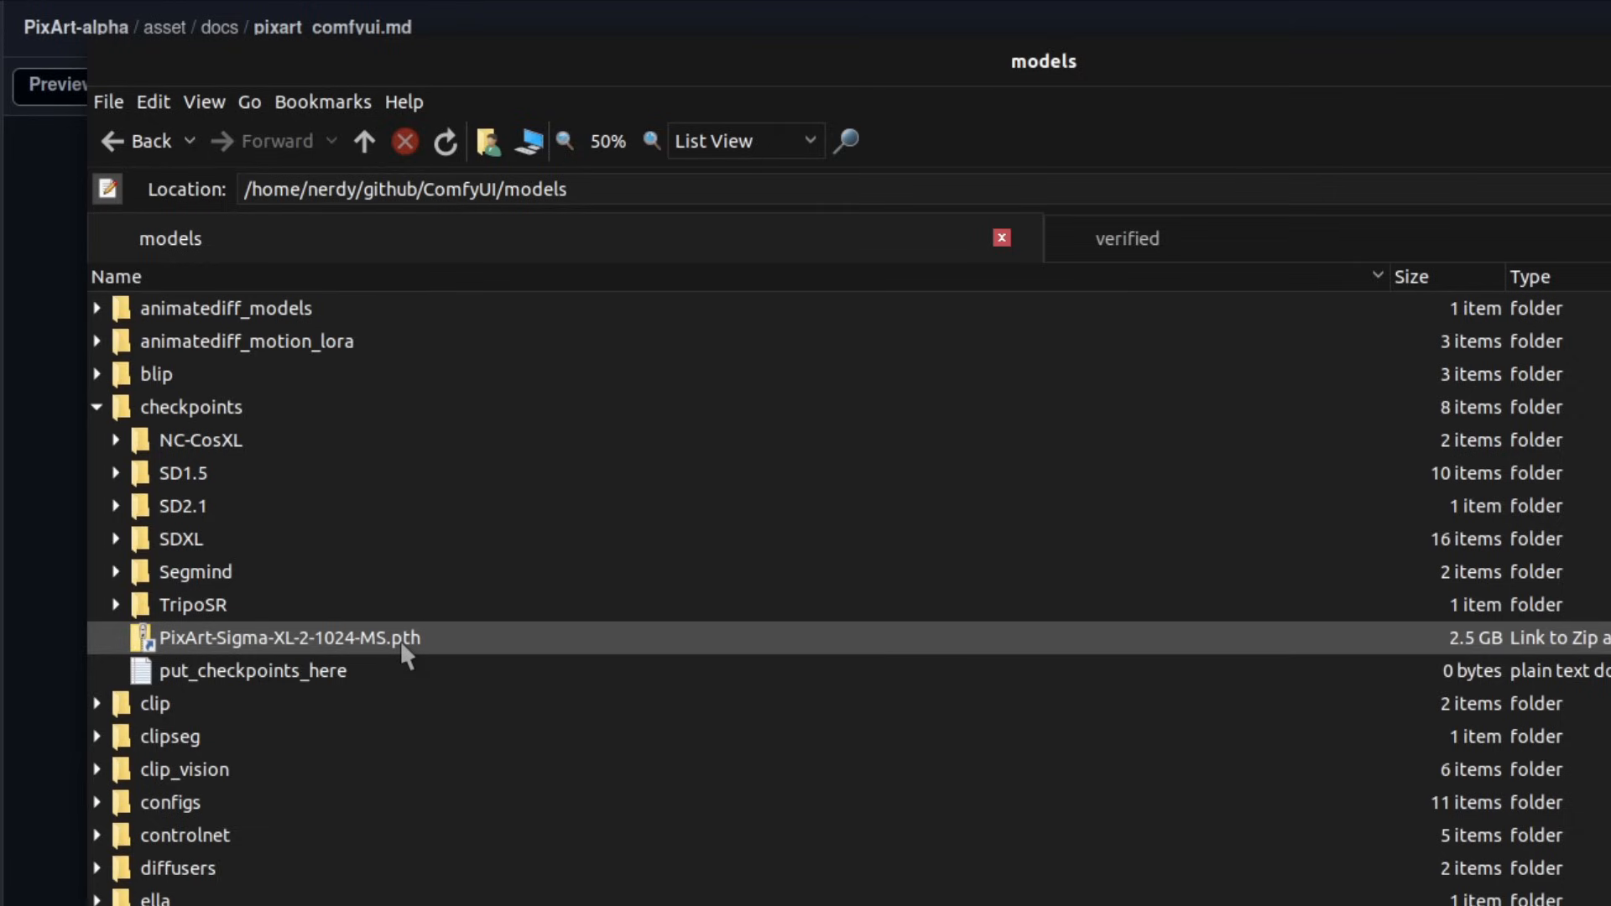
Scroll to the PixArt-Sigma-XL-2-1024-MS.pth checkpoint in ComfyUI/models/checkpoints.
{"action": "scroll", "scroll_direction": "down", "scroll_amount": 3}
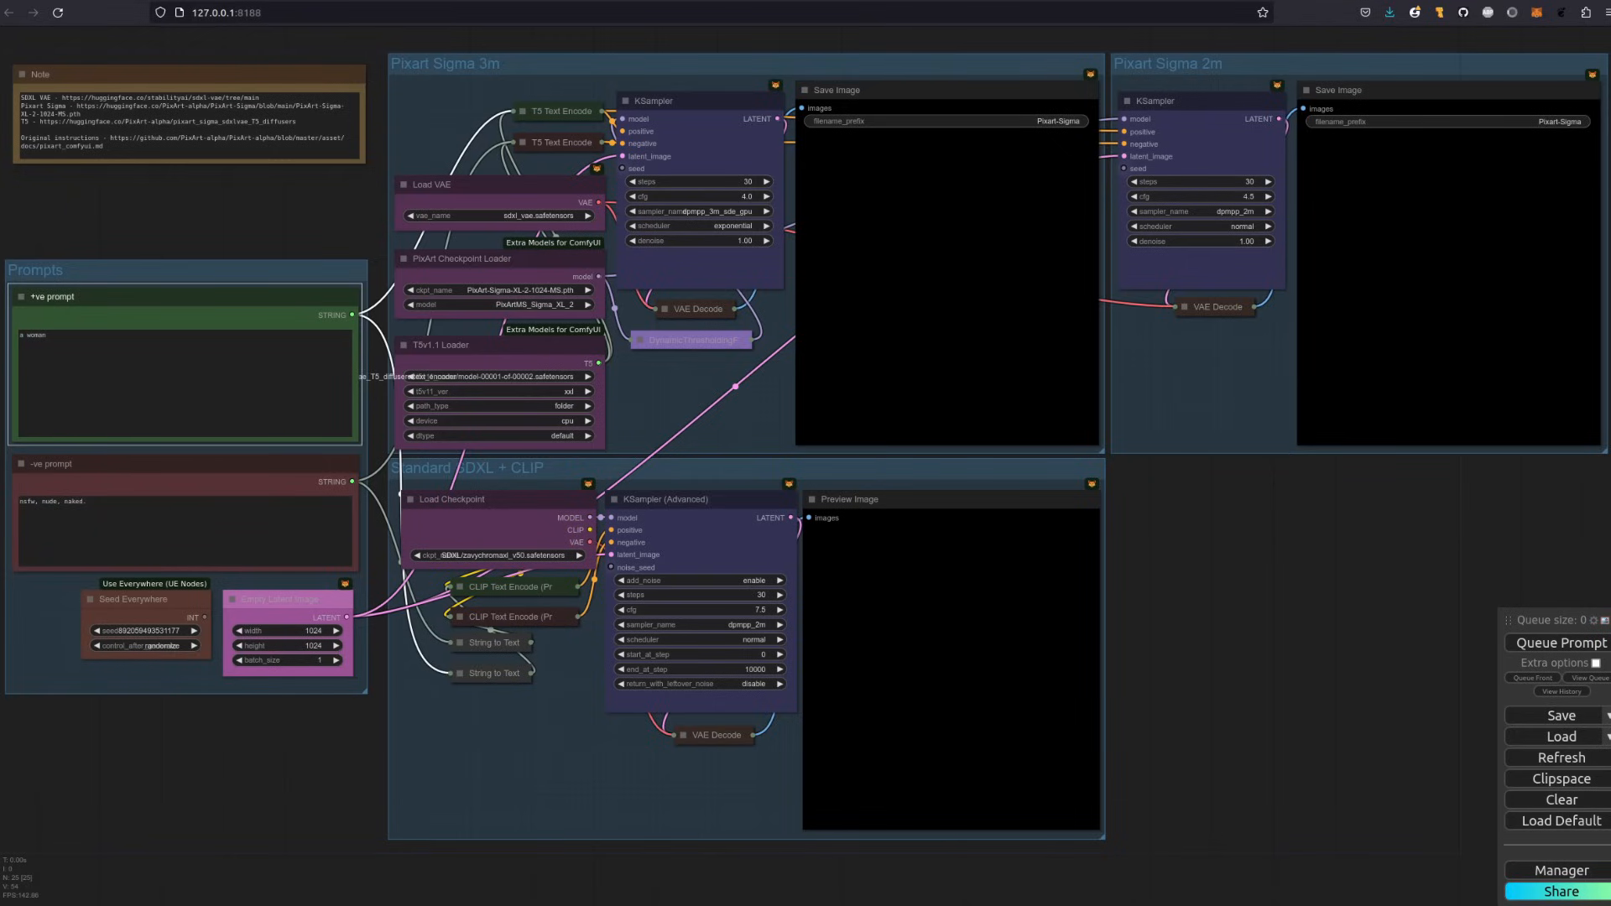
Queue the workflow repeatedly, typing 'MAN', to generate PixArt 3m, 2m and SDXL portraits.
{"action": "left_click", "coordinate": [1557, 642]}
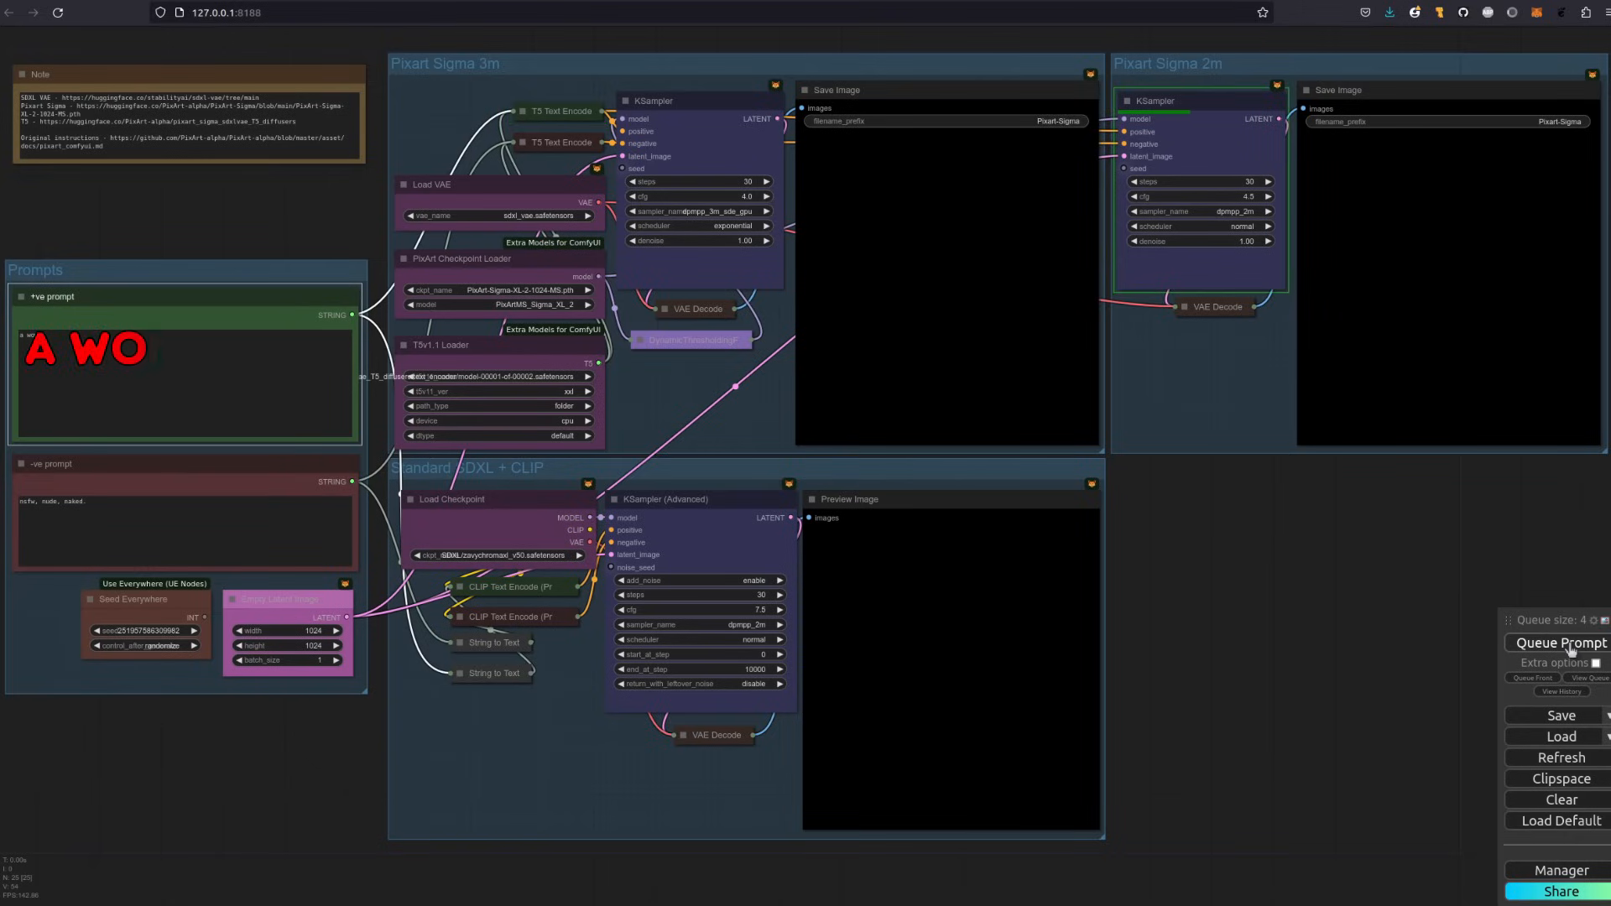
{"action": "type", "text": "MAN"}
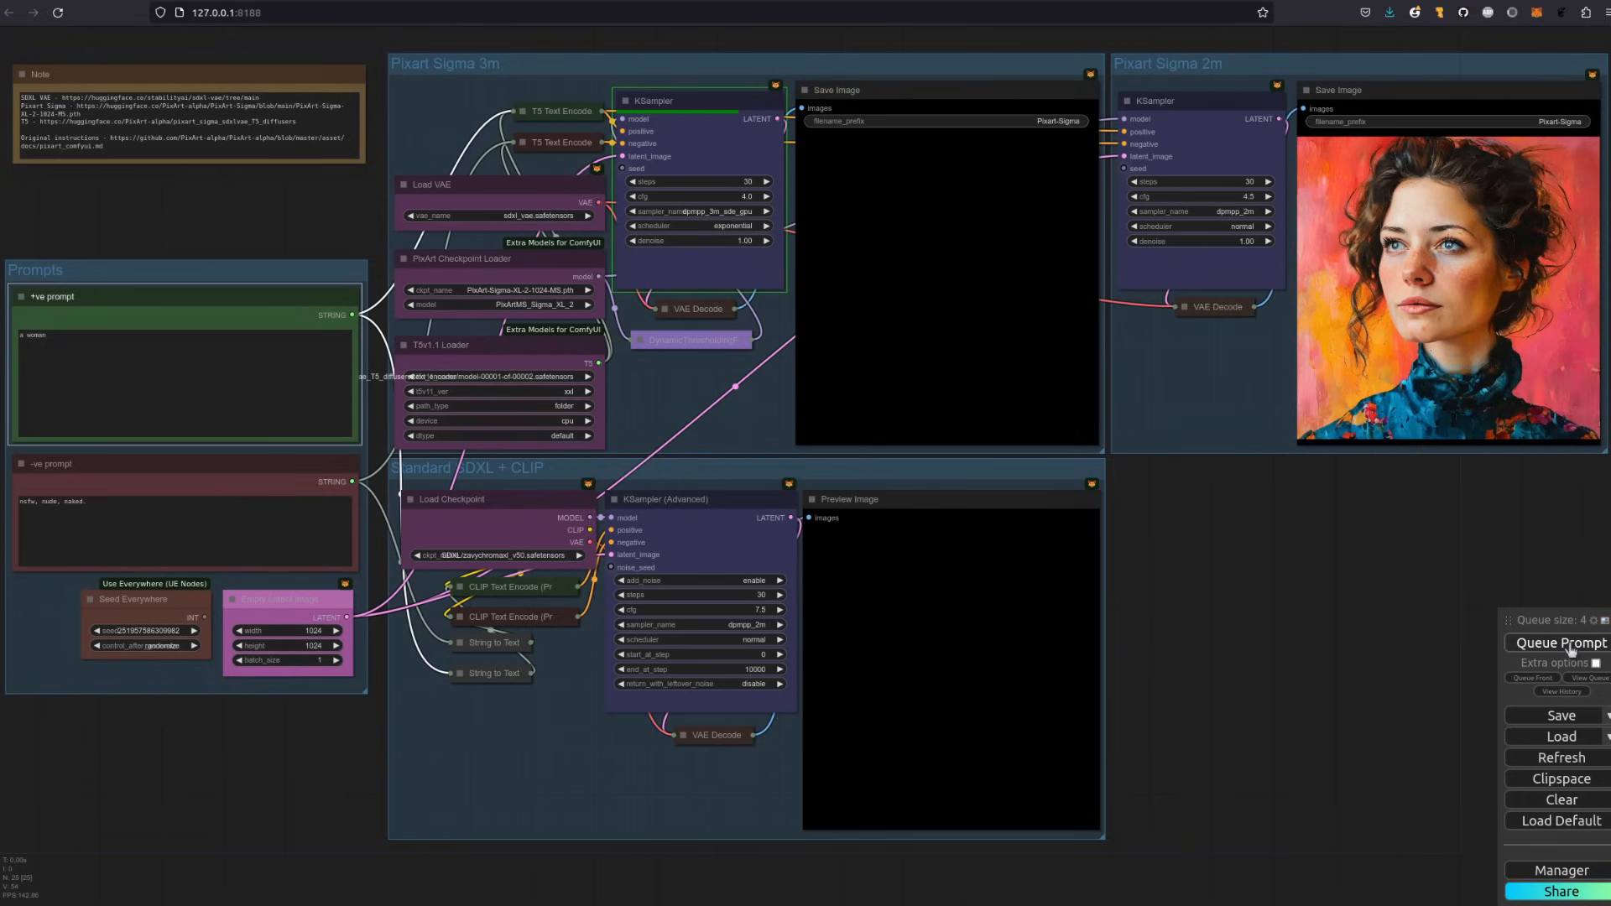
{"action": "left_click", "coordinate": [1557, 642]}
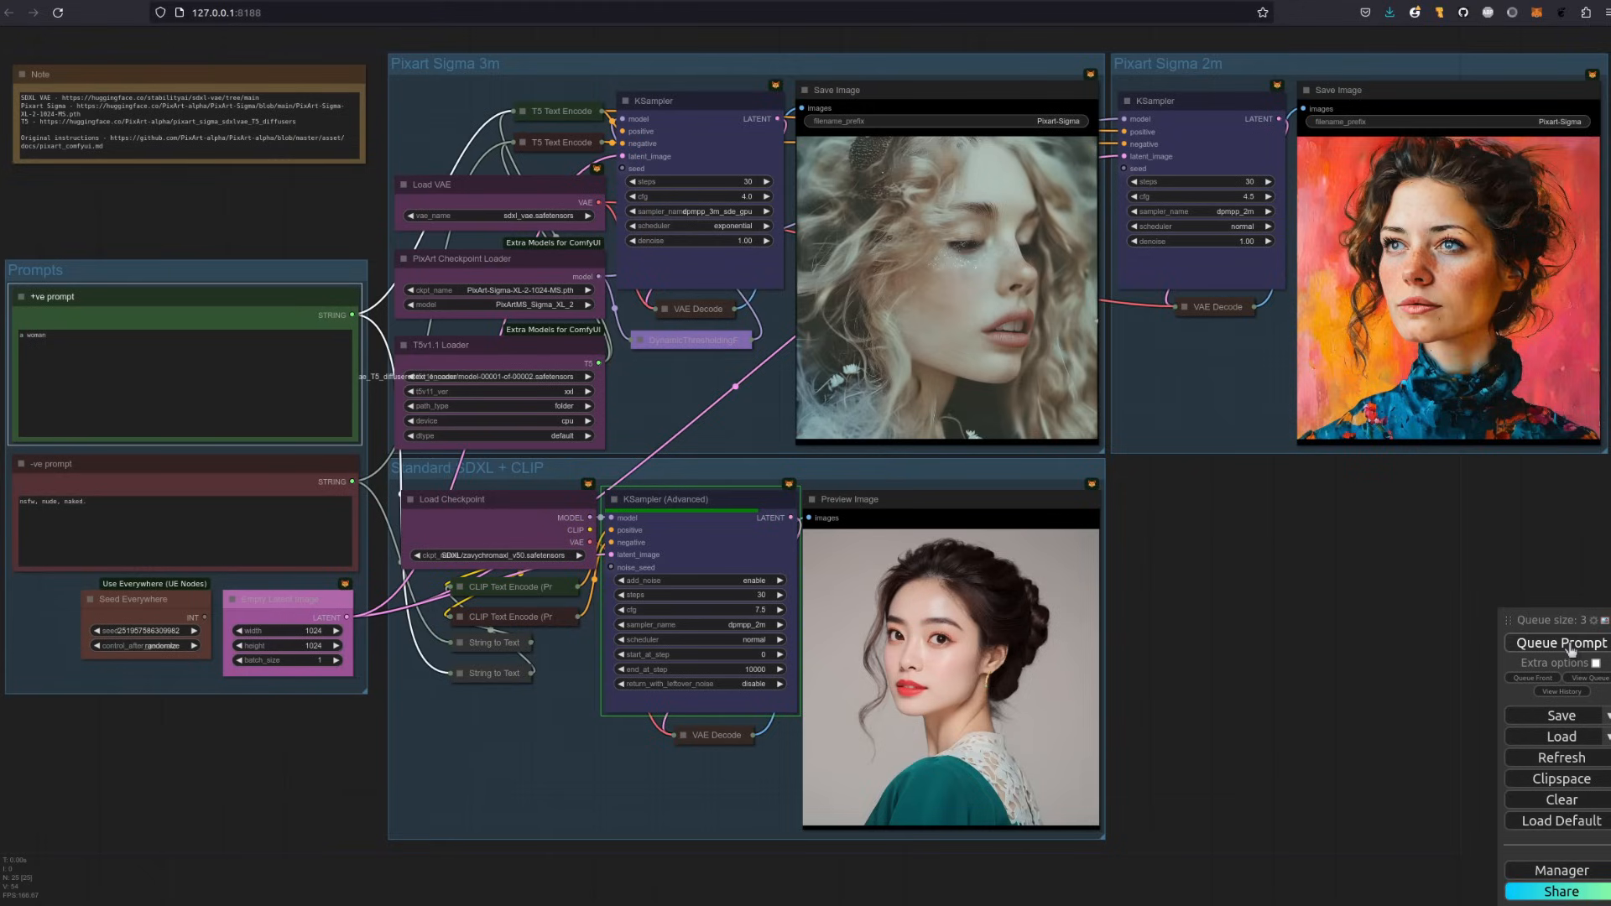
{"action": "left_click", "coordinate": [1557, 641]}
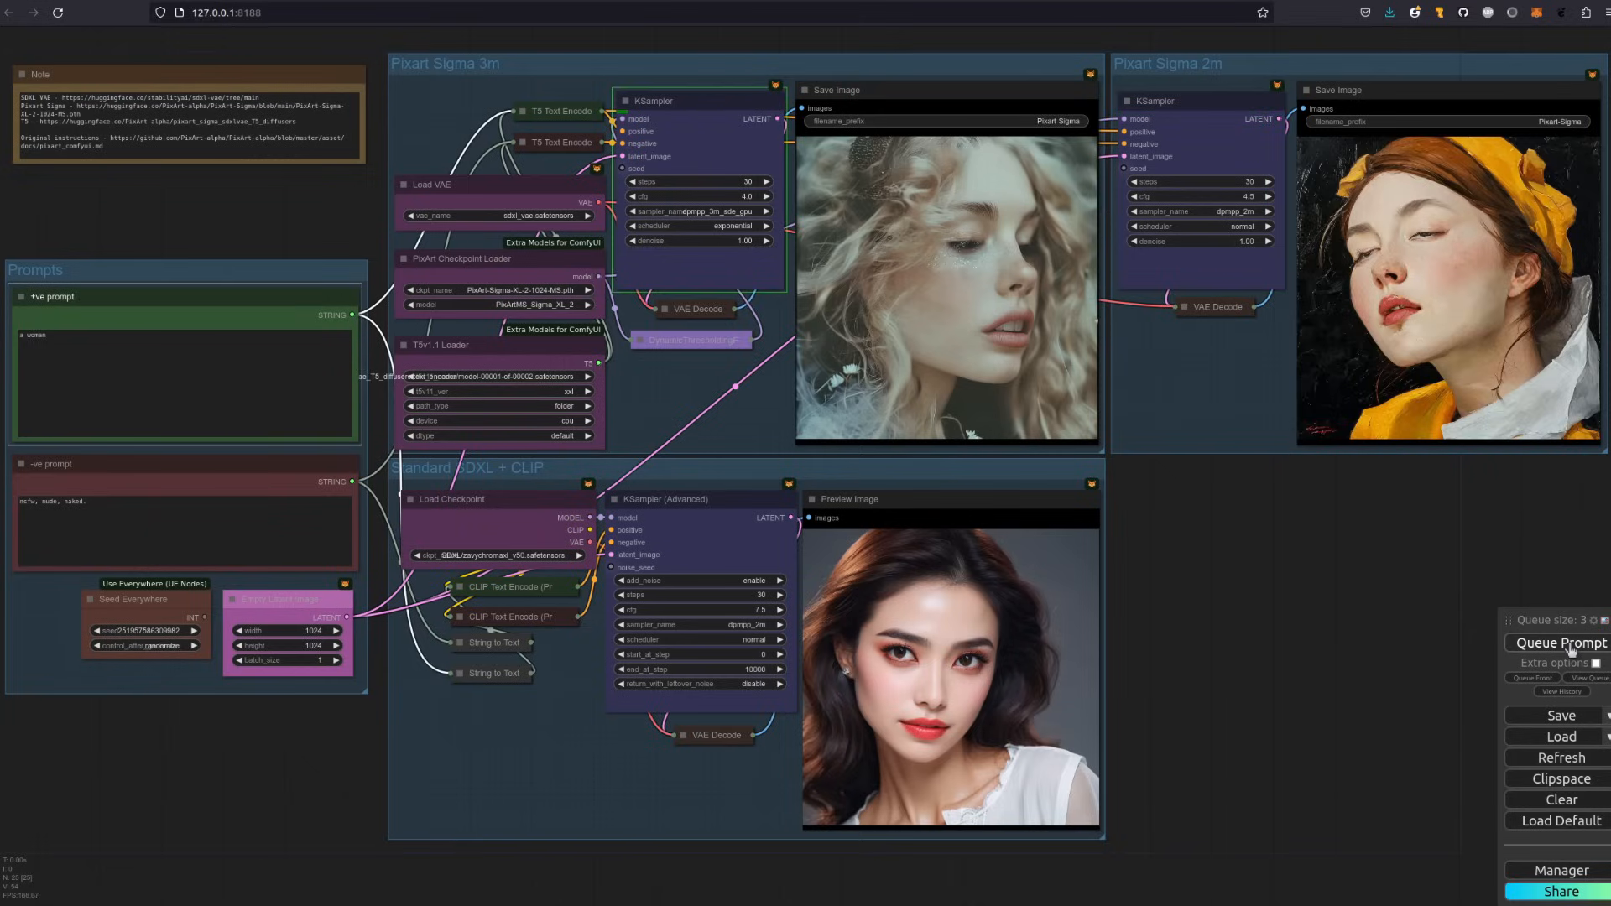
{"action": "left_click", "coordinate": [1557, 642]}
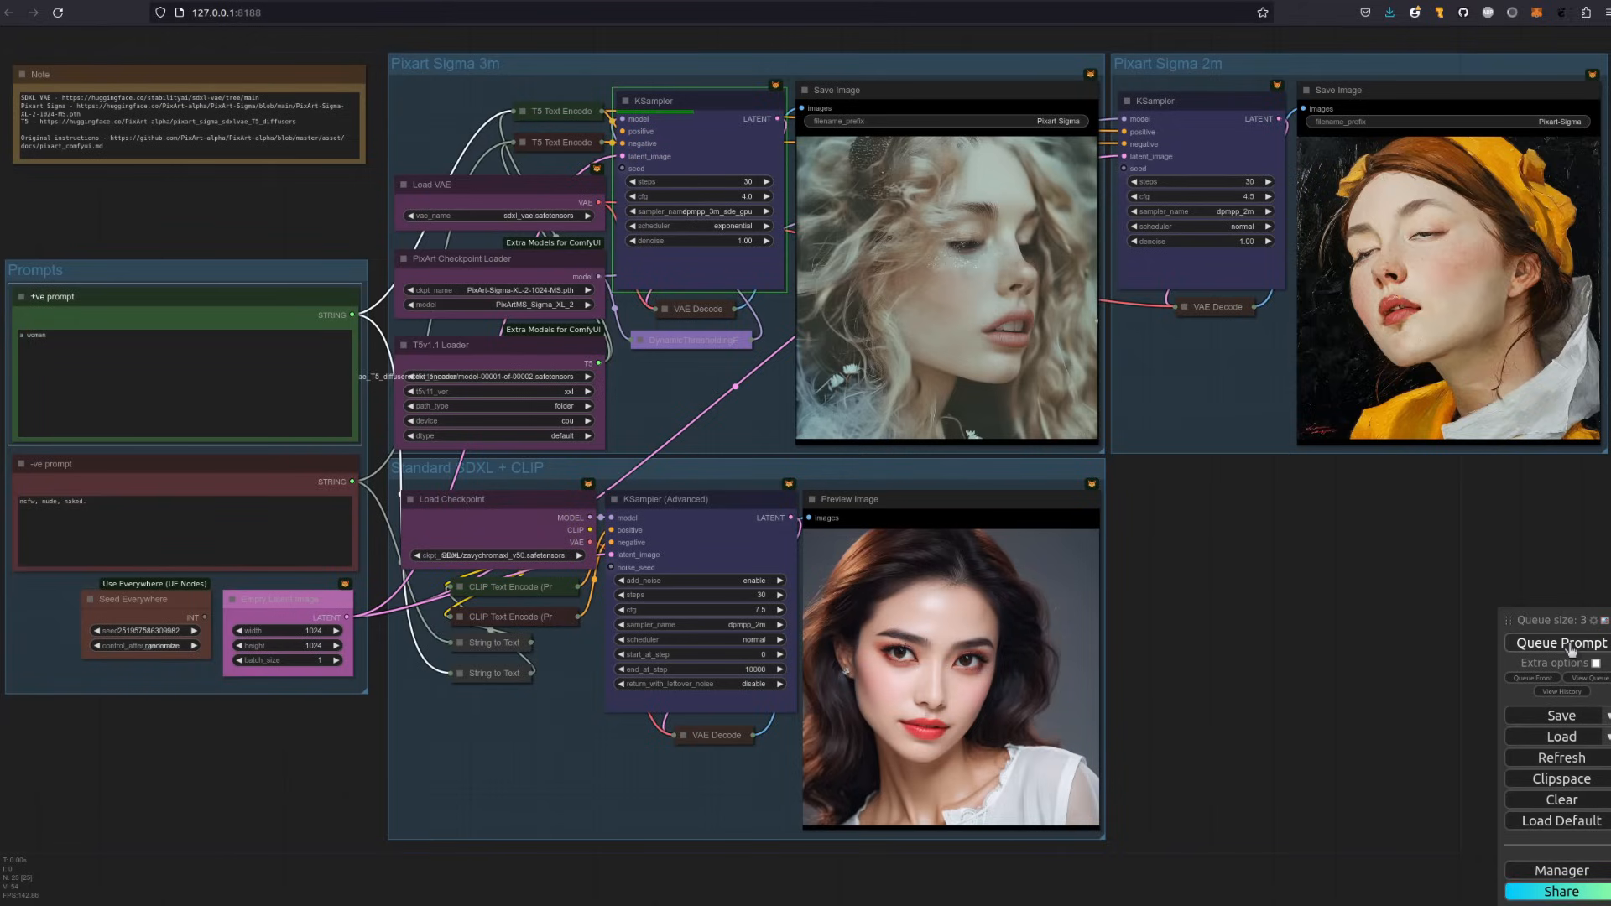
{"action": "left_click", "coordinate": [1557, 642]}
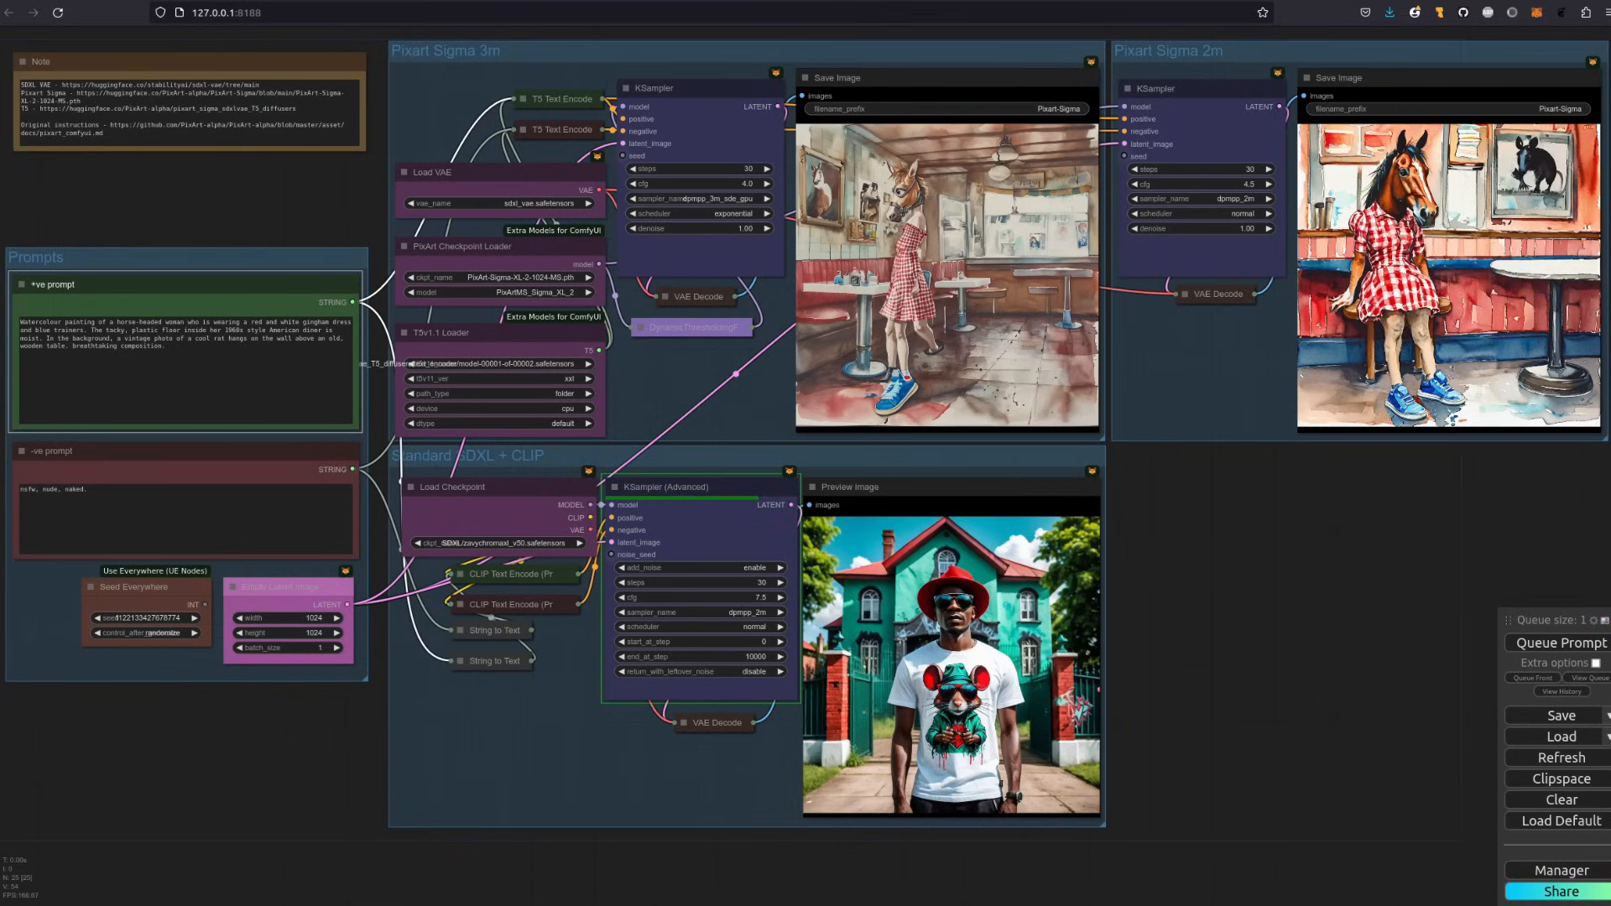
{"action": "left_click", "coordinate": [1557, 642]}
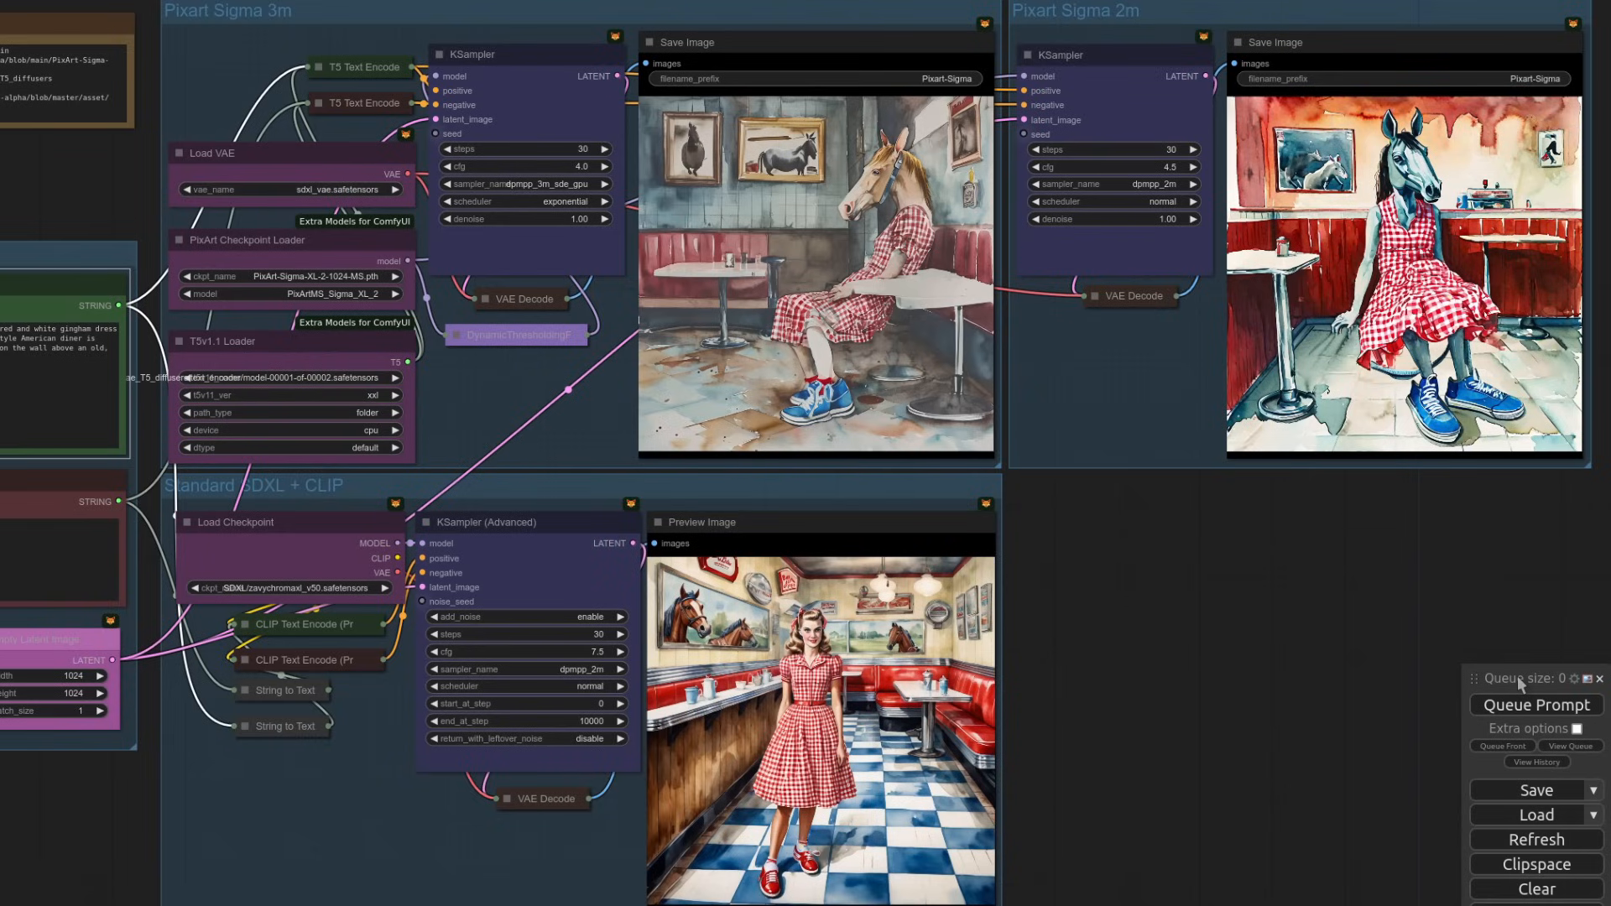
{"action": "left_click", "coordinate": [1534, 704]}
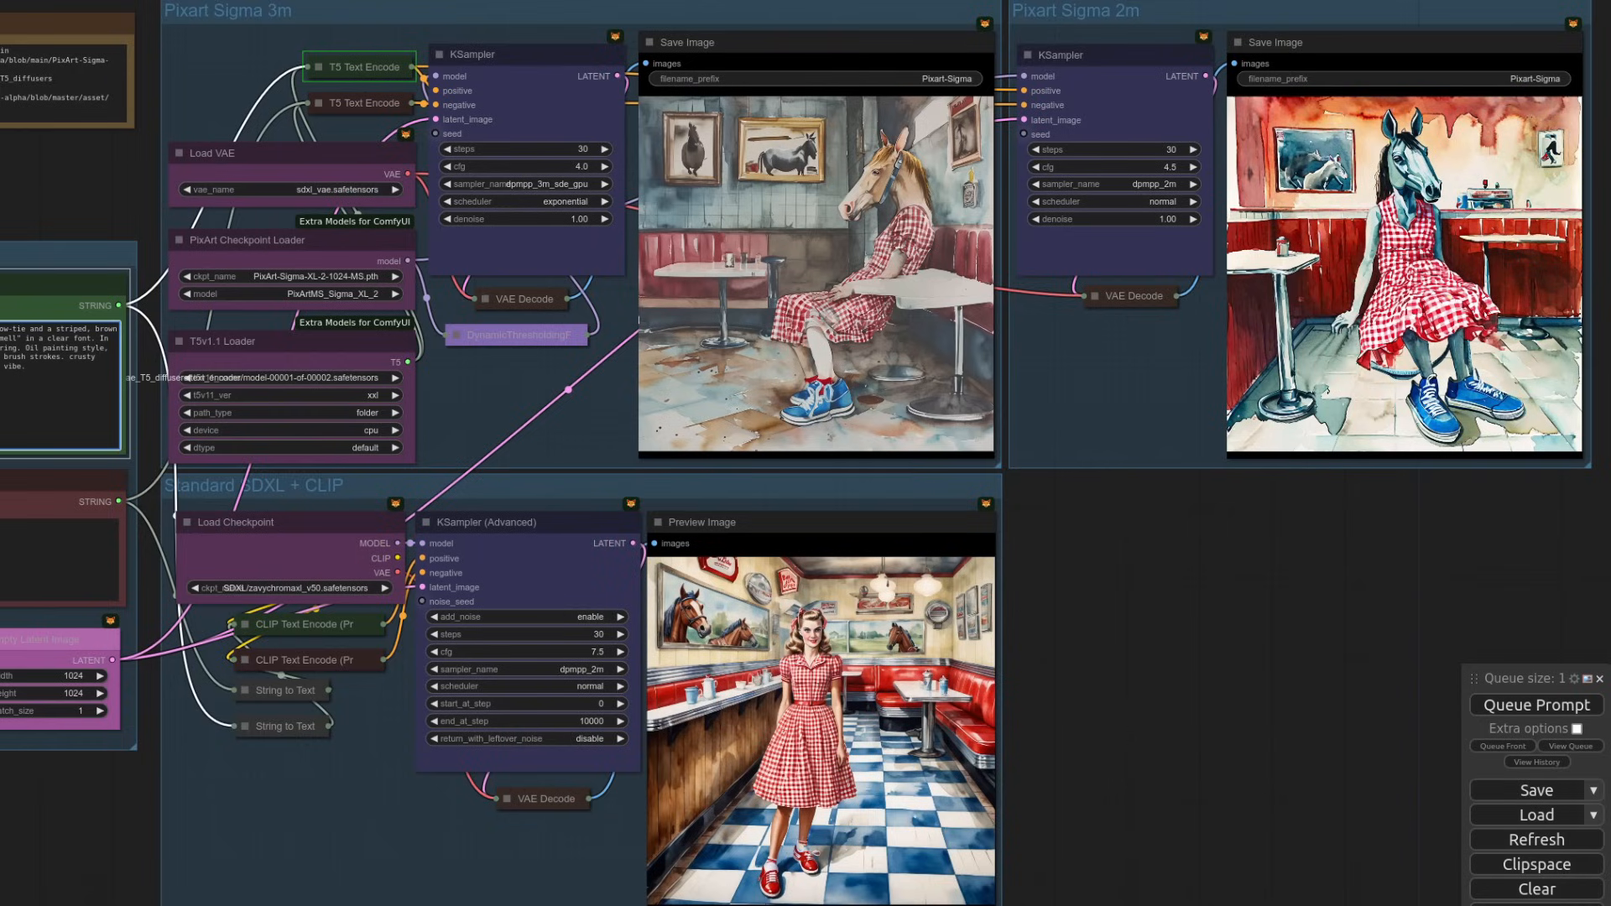